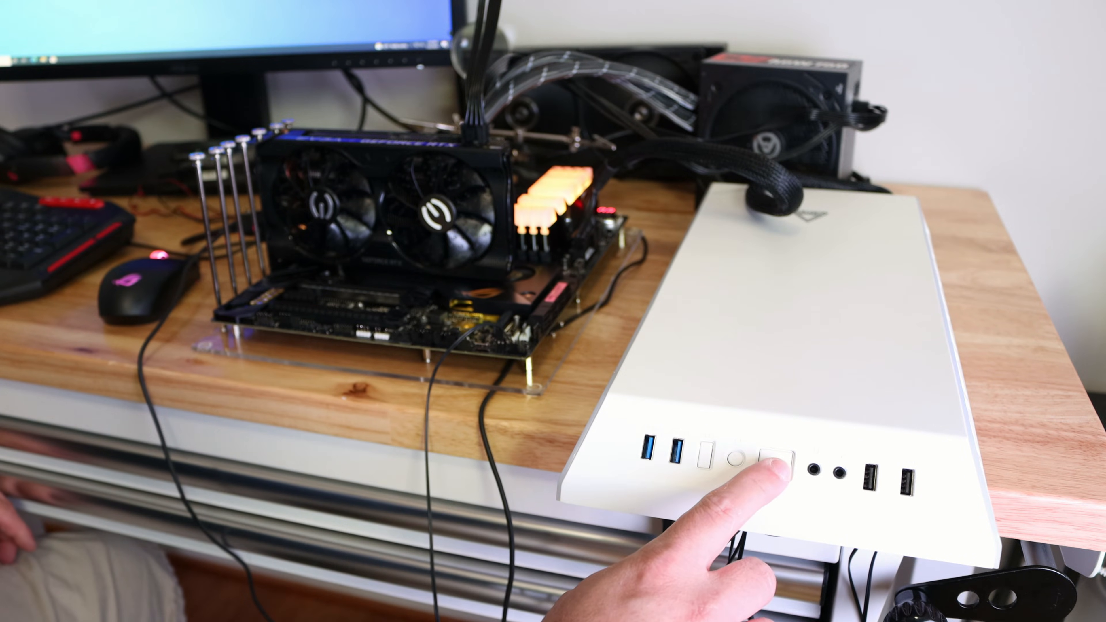
click(756, 472)
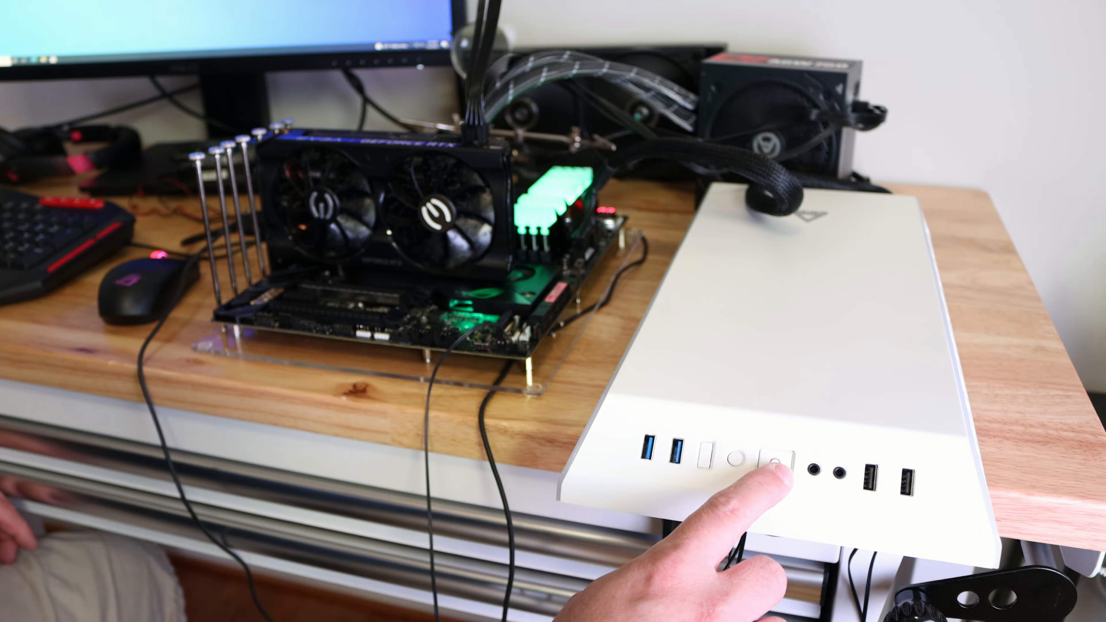
click(770, 462)
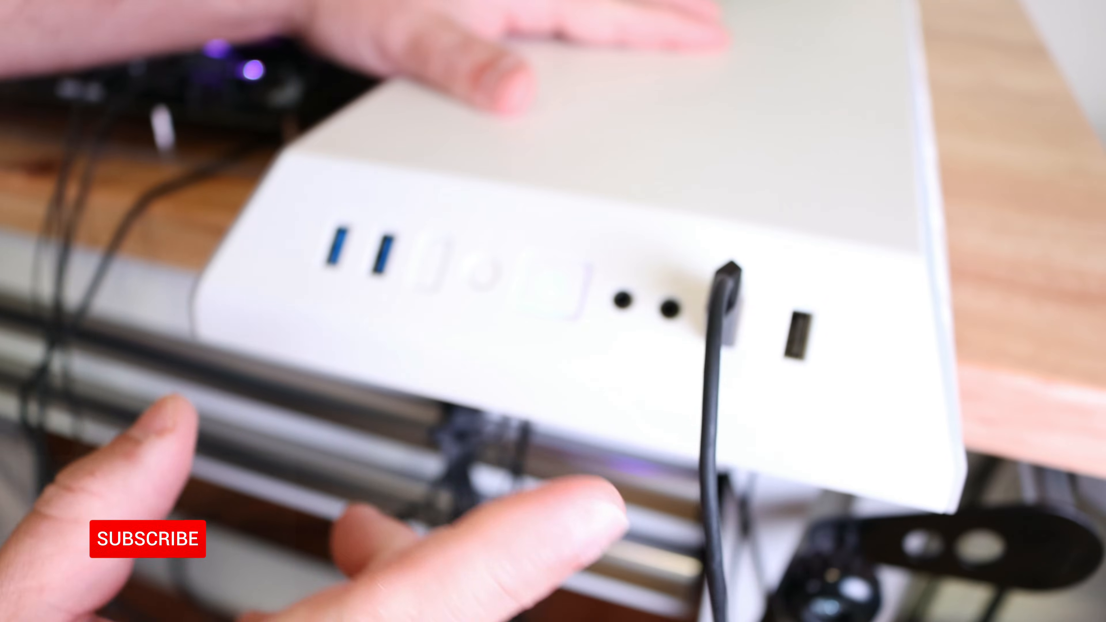
click(147, 540)
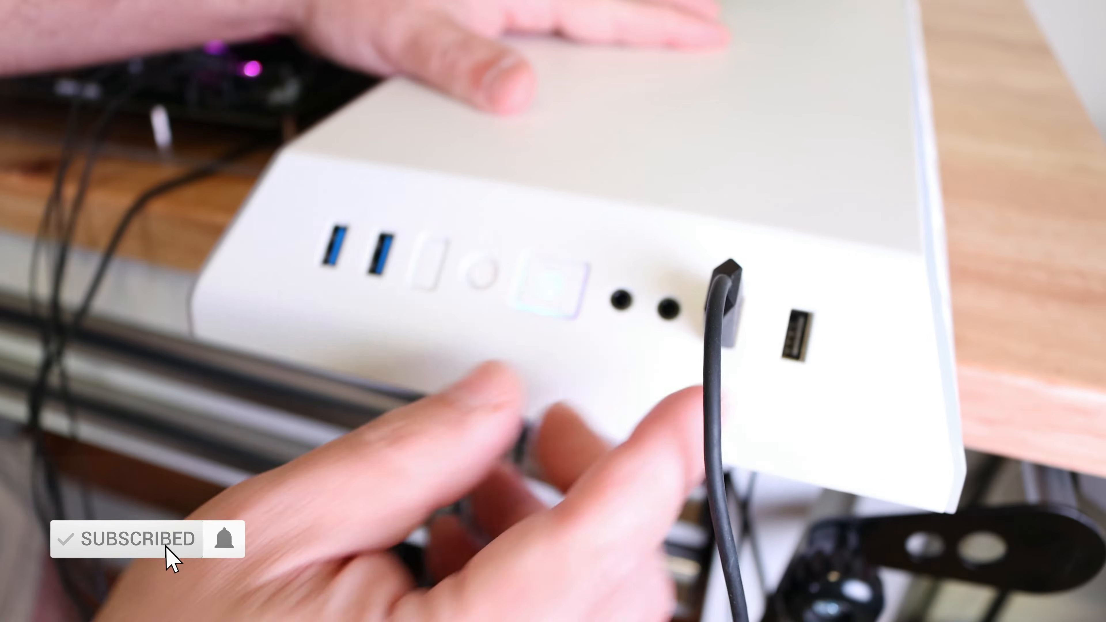